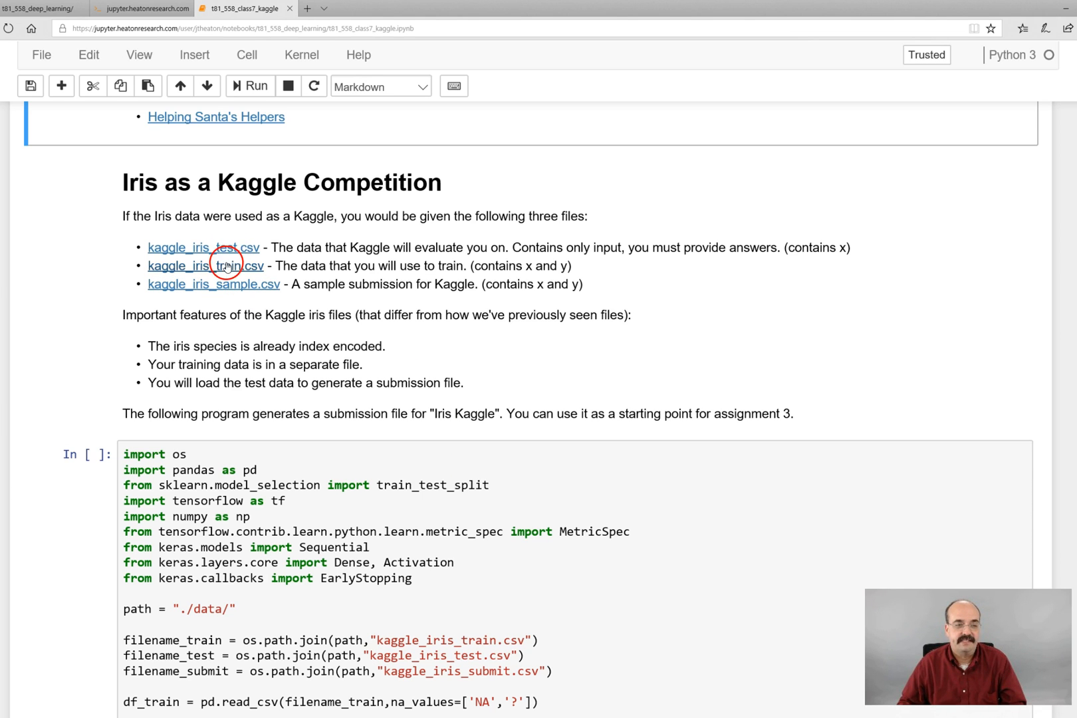
pyautogui.moveTo(229, 289)
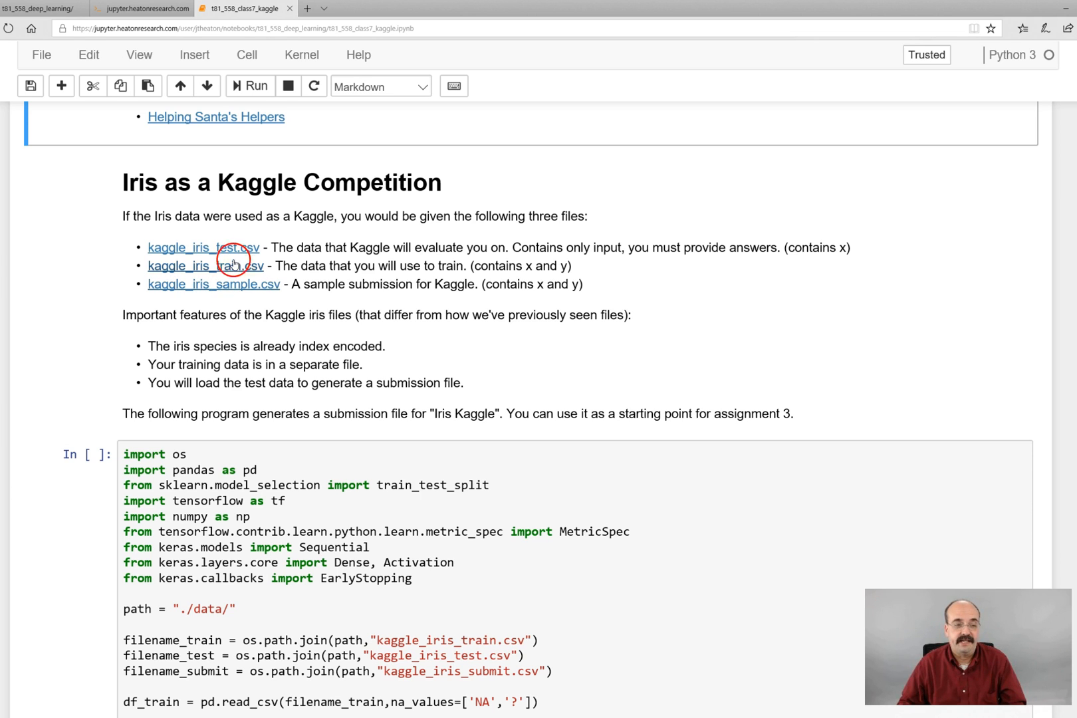
pyautogui.moveTo(384, 259)
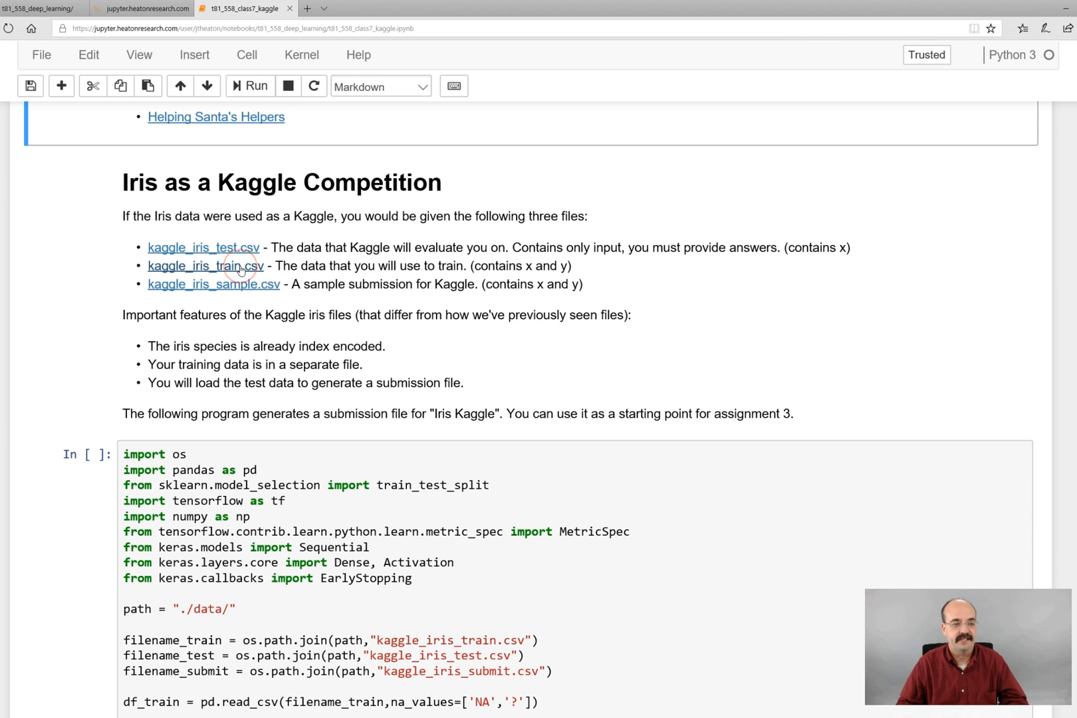
# Step: View kaggle_iris_train.csv on GitHub, highlighting its four measurement column names, then return to the notebook
pyautogui.click(204, 266)
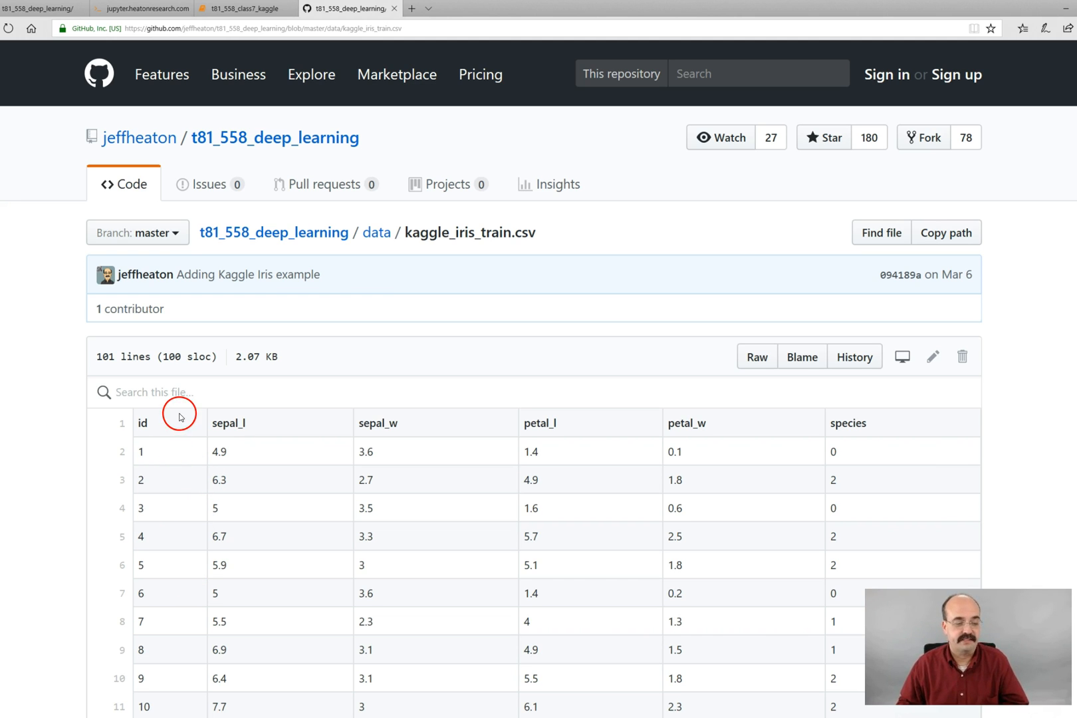
pyautogui.moveTo(214, 428)
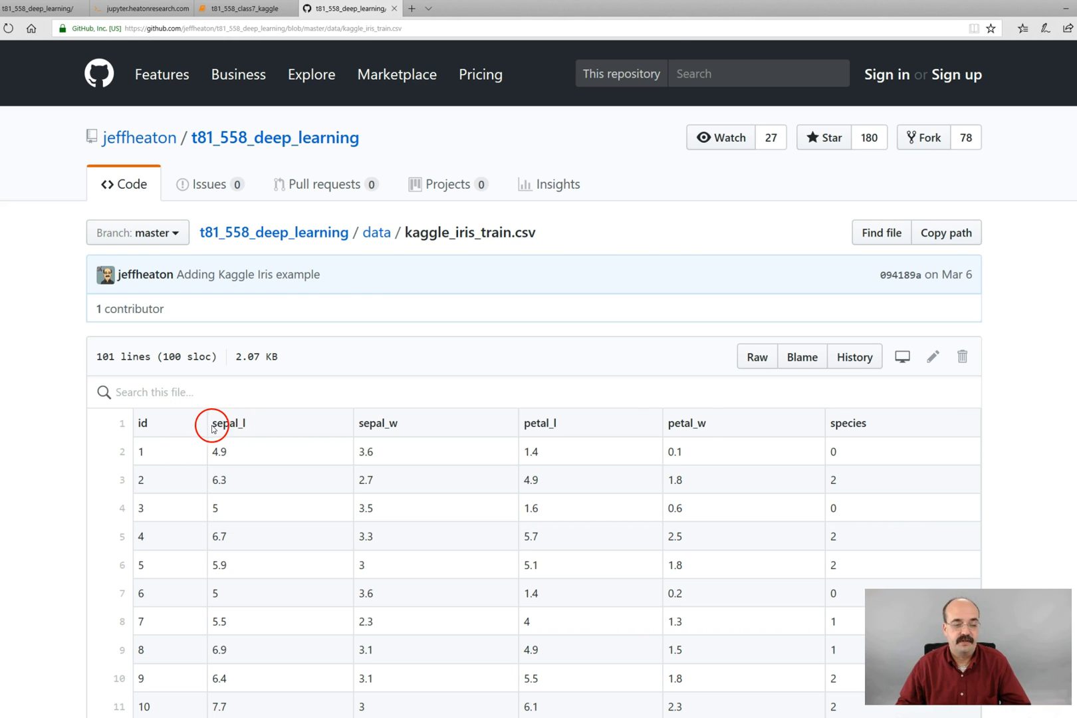
pyautogui.moveTo(227, 423); pyautogui.dragTo(703, 423)
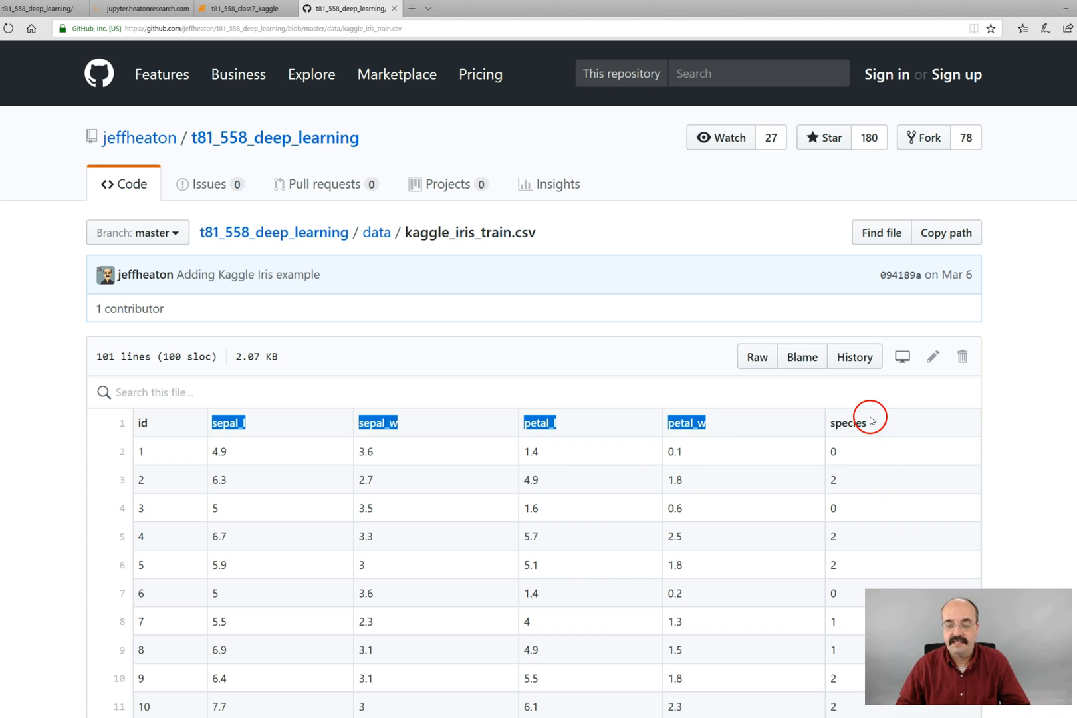
pyautogui.scroll(-3)
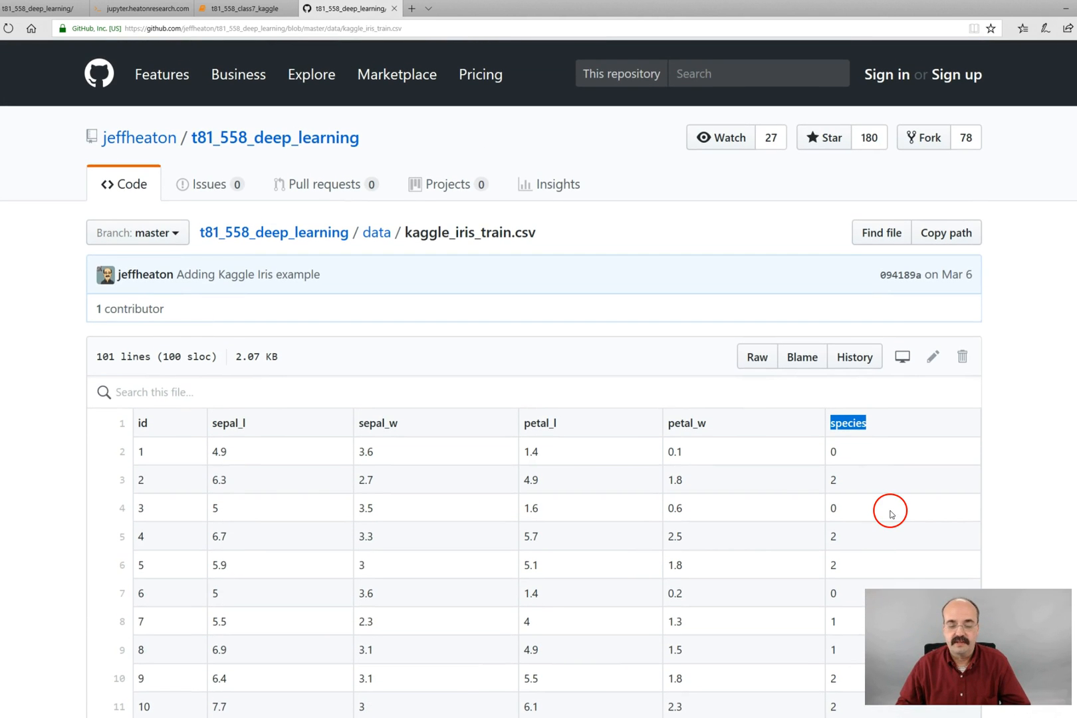
pyautogui.moveTo(818, 424)
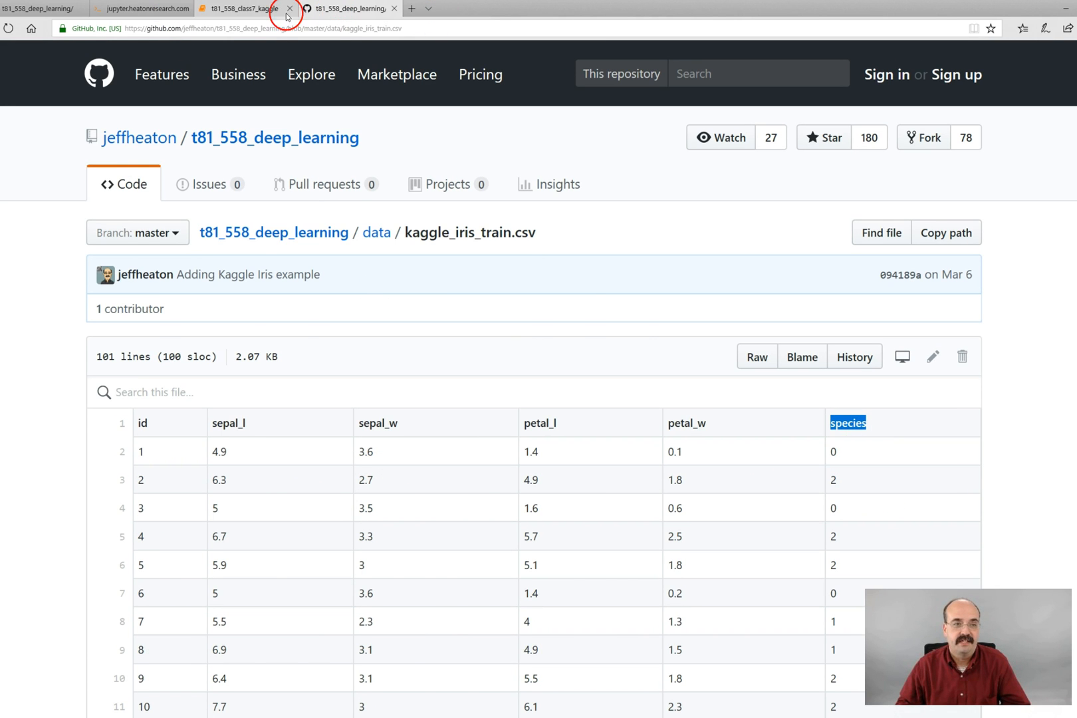
pyautogui.click(240, 8)
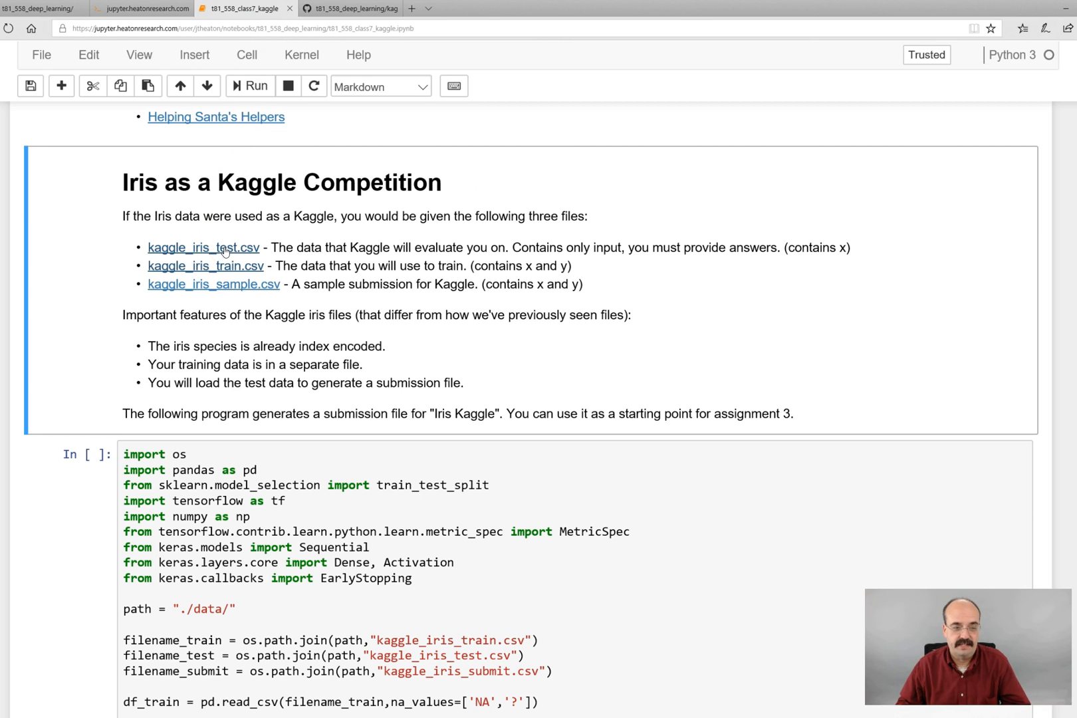
# Step: View kaggle_iris_test.csv on GitHub with ids from 100 and four measurements, no species column
pyautogui.click(204, 247)
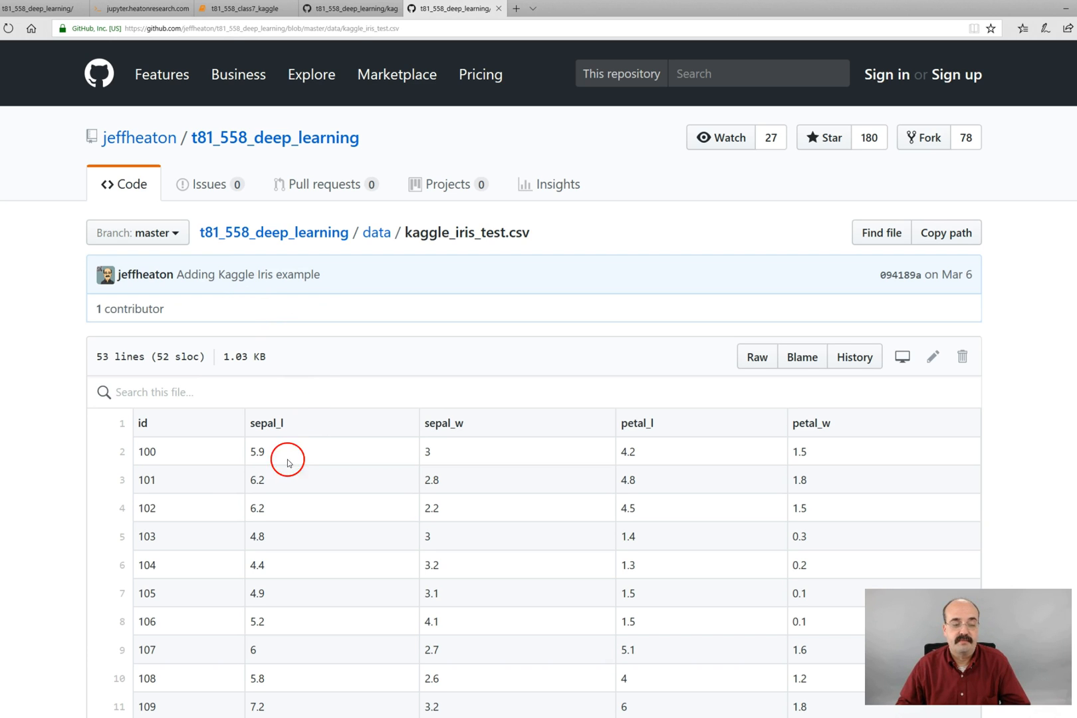
pyautogui.moveTo(188, 459)
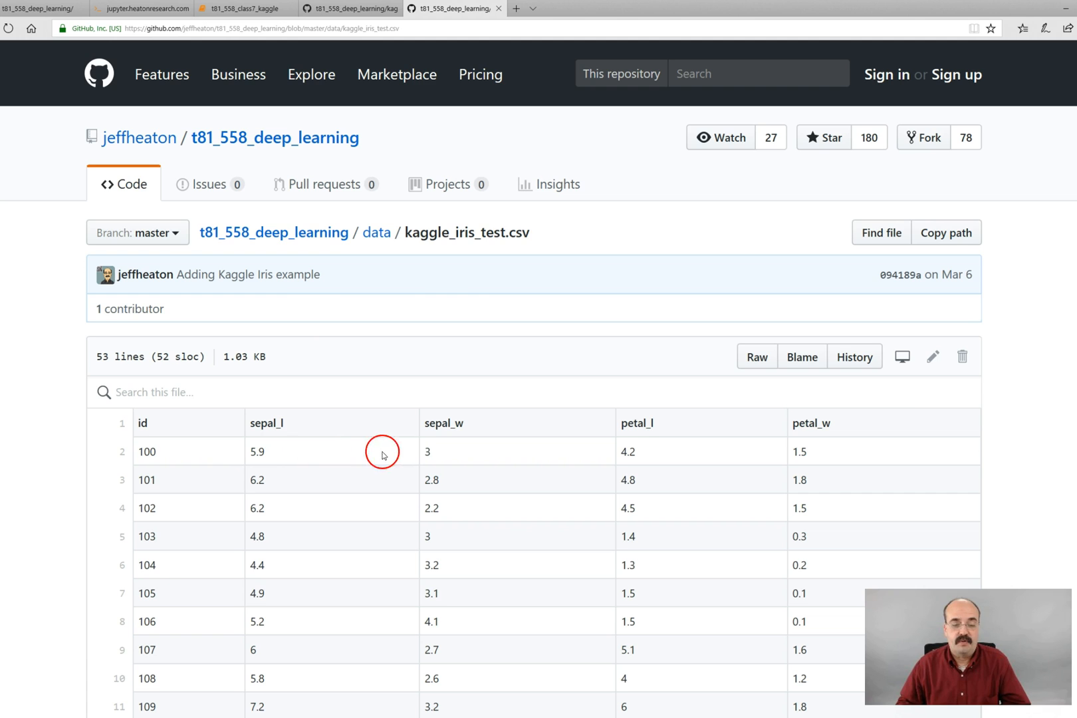
pyautogui.moveTo(1016, 583)
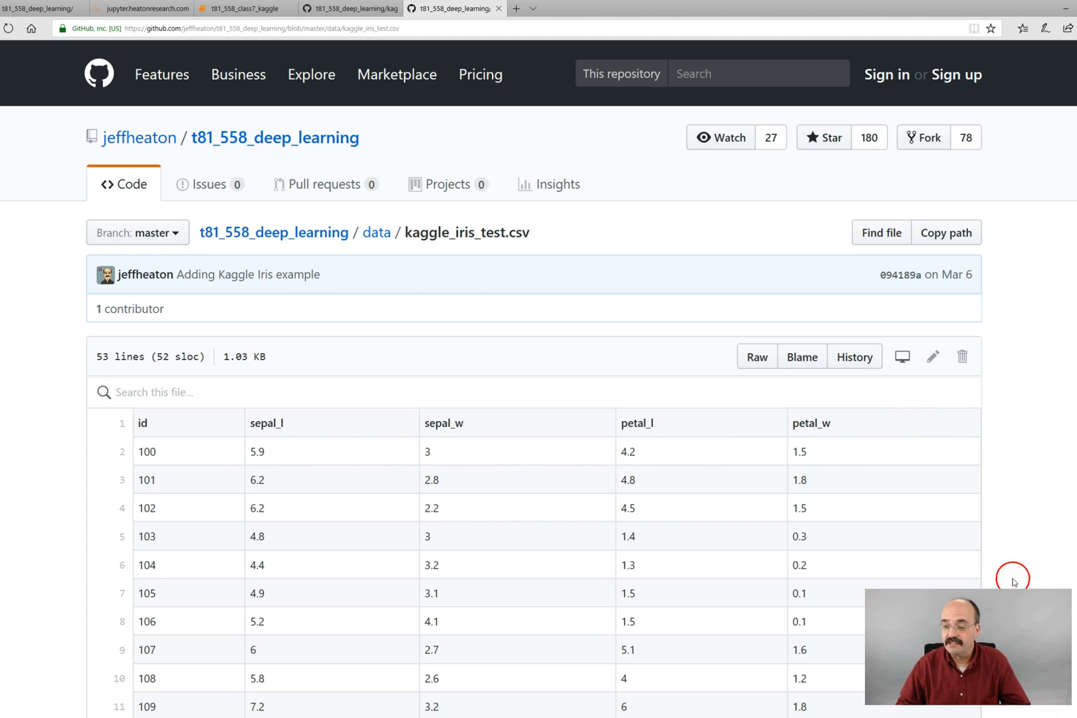
pyautogui.moveTo(936, 480)
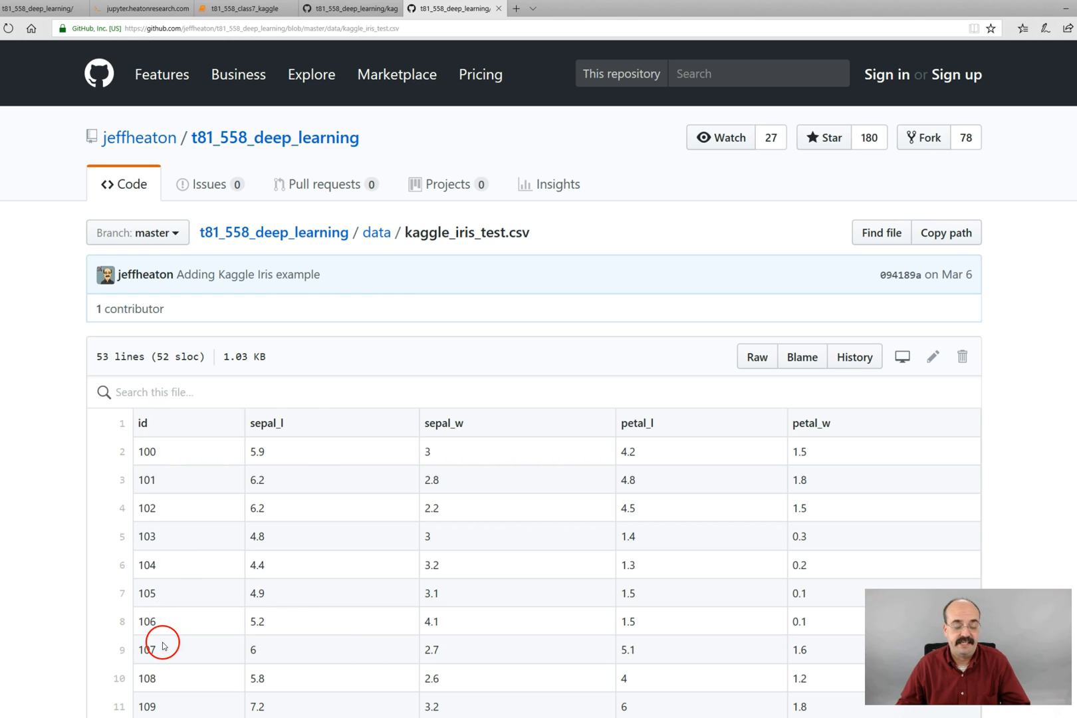
pyautogui.moveTo(323, 442)
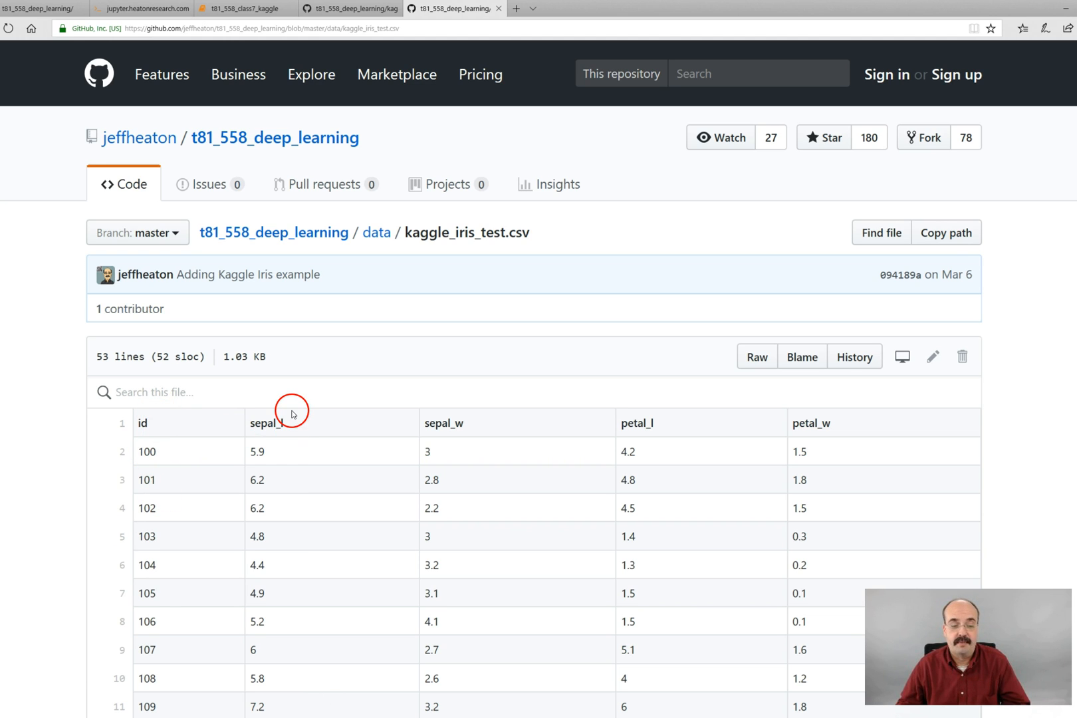
pyautogui.moveTo(599, 488)
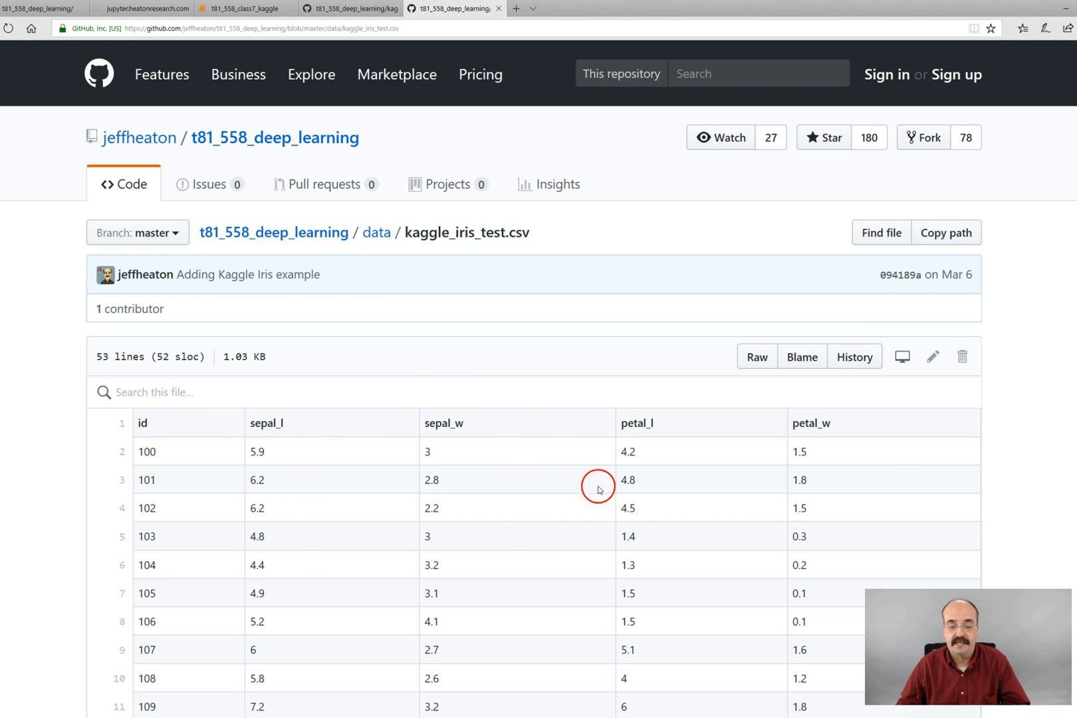
pyautogui.moveTo(888, 473)
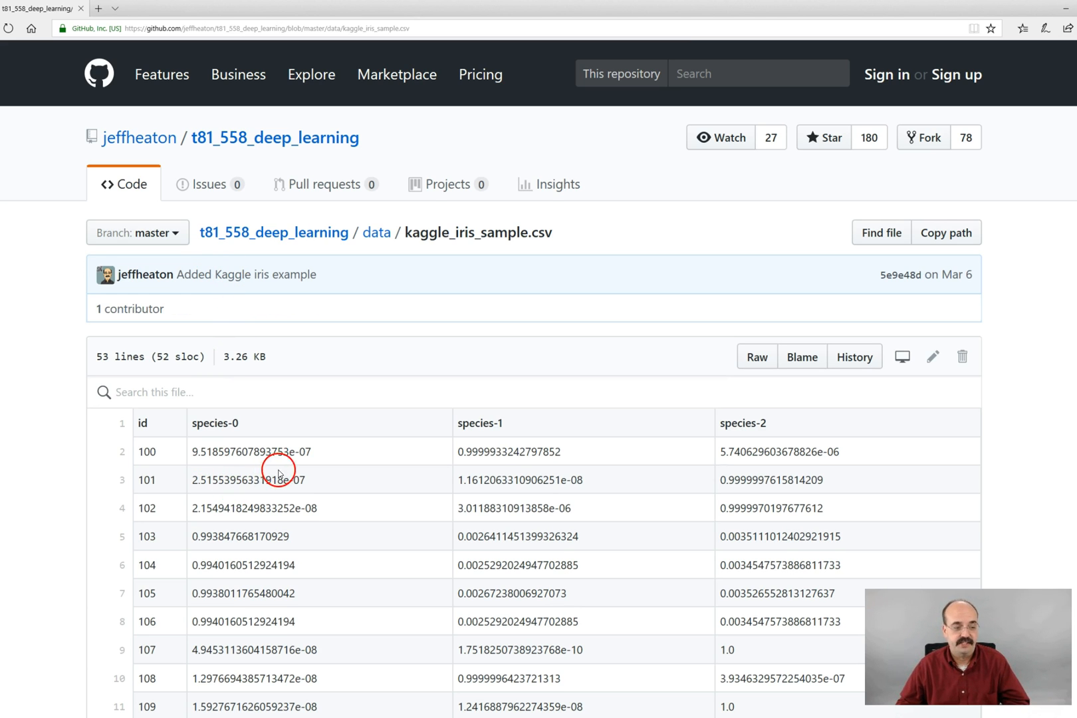
pyautogui.moveTo(593, 458)
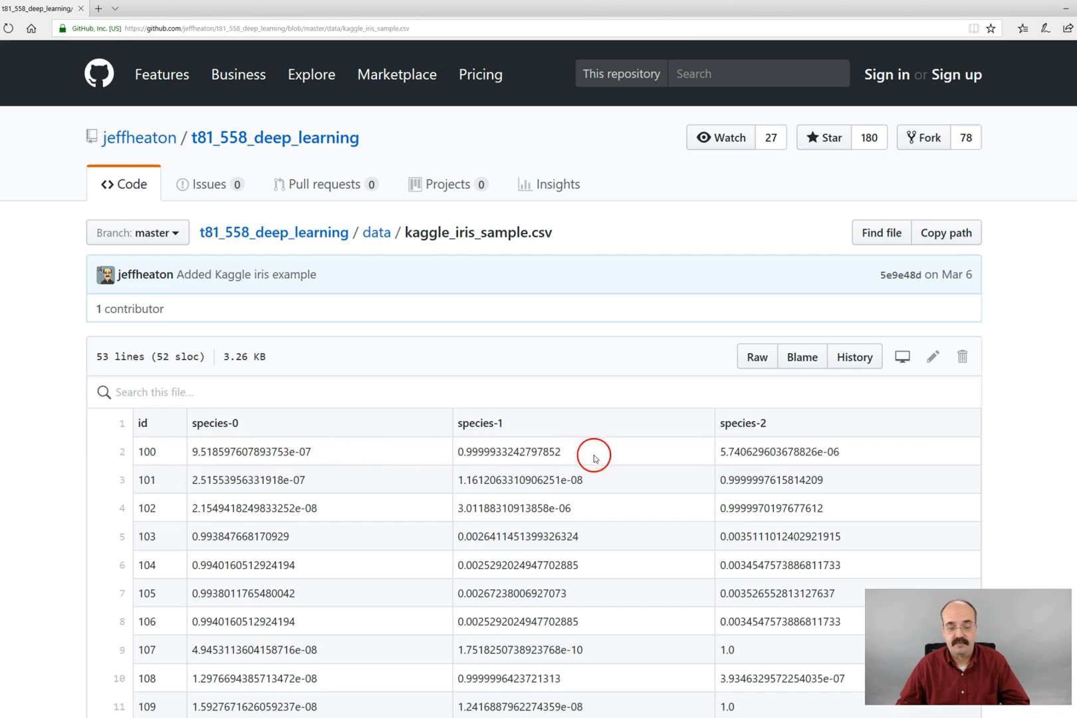
# Step: Browse kaggle_iris_sample.csv rows with id and species-0/1/2 probability columns
pyautogui.scroll(-3)
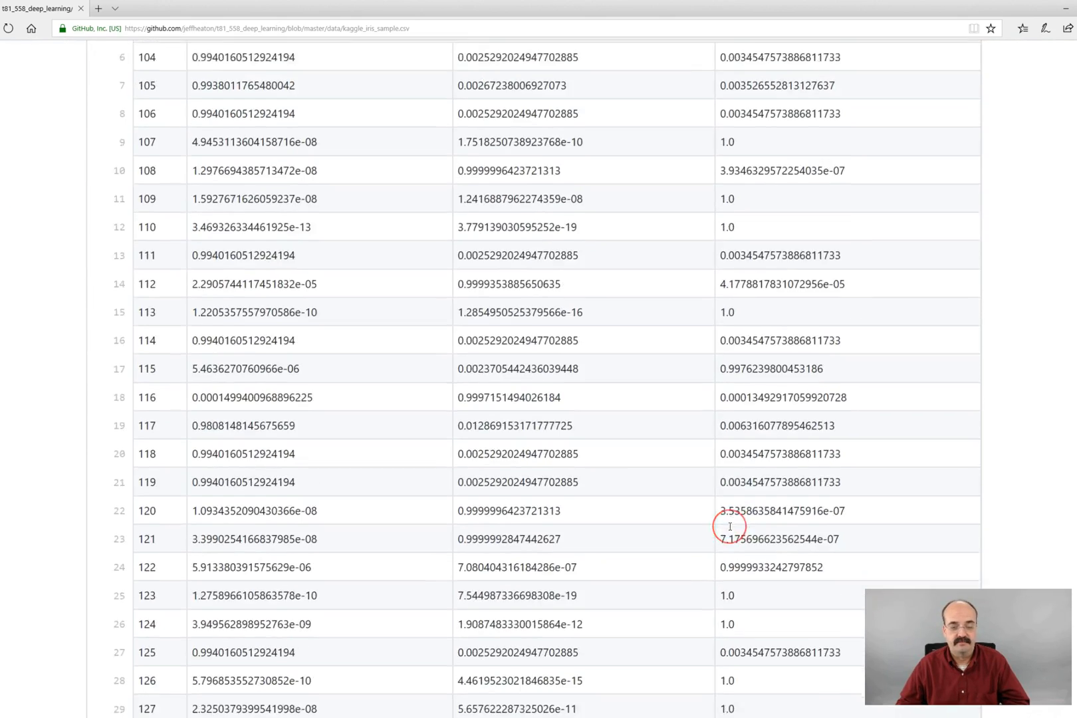
pyautogui.scroll(-3)
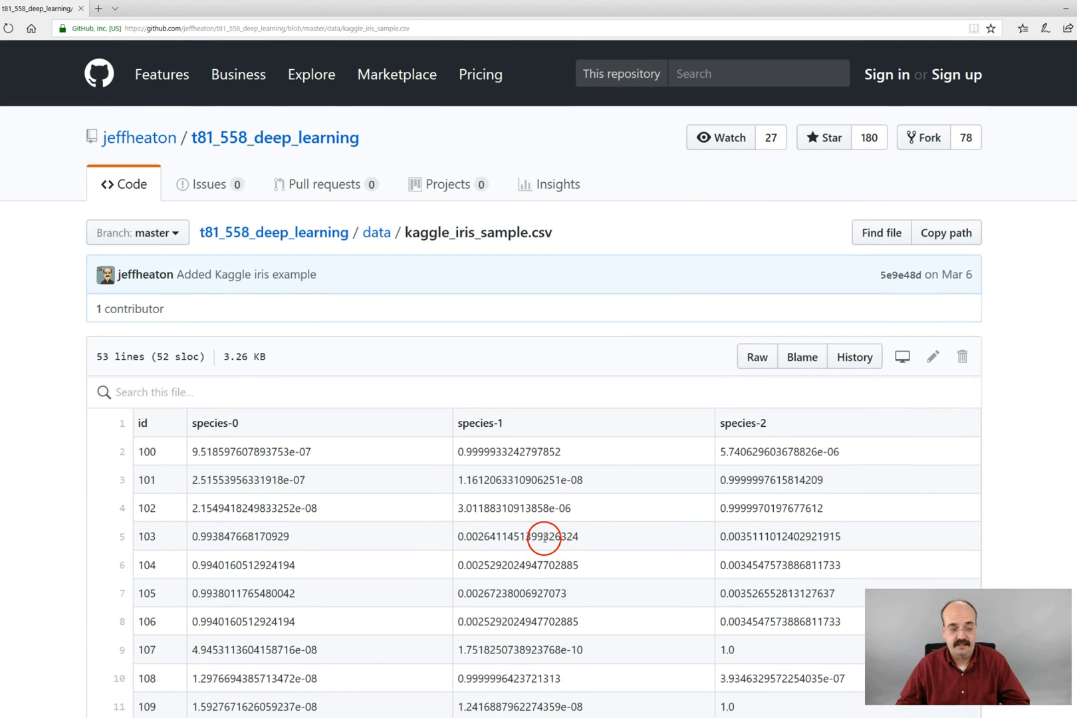
pyautogui.moveTo(439, 521)
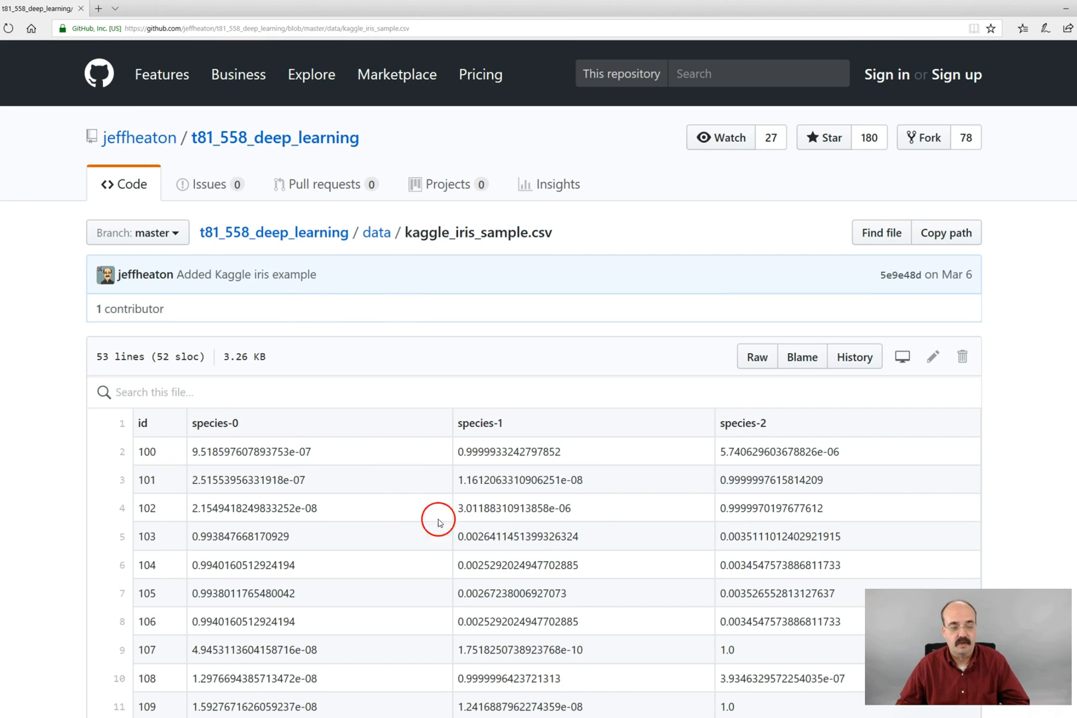
pyautogui.moveTo(125, 56)
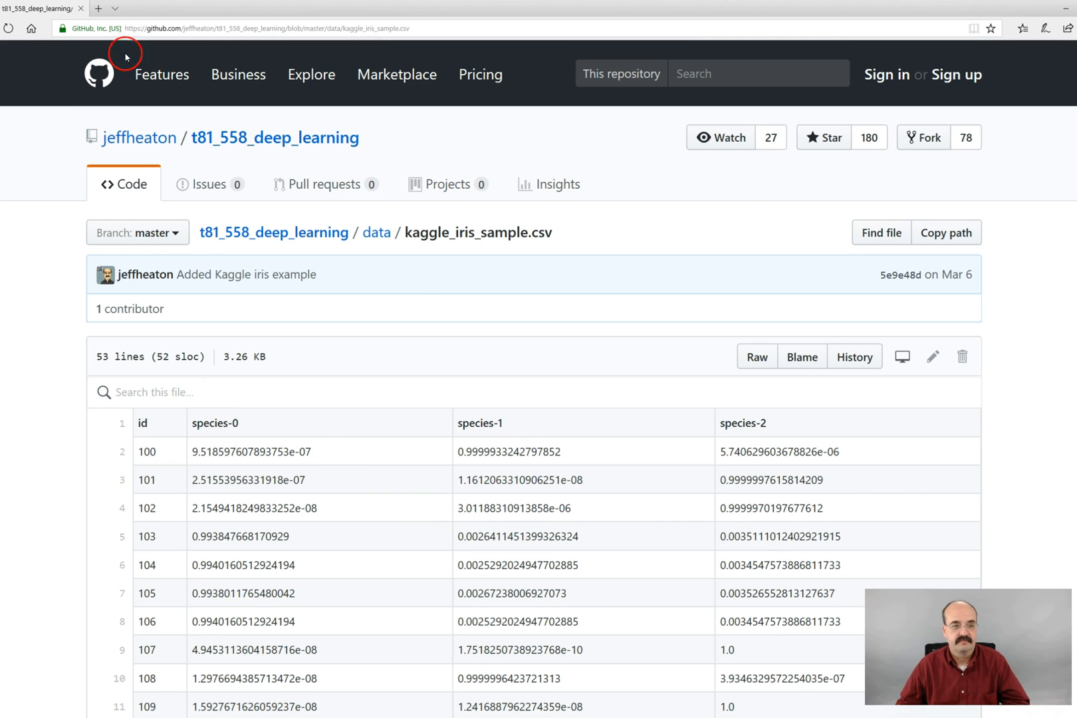
pyautogui.moveTo(275, 137)
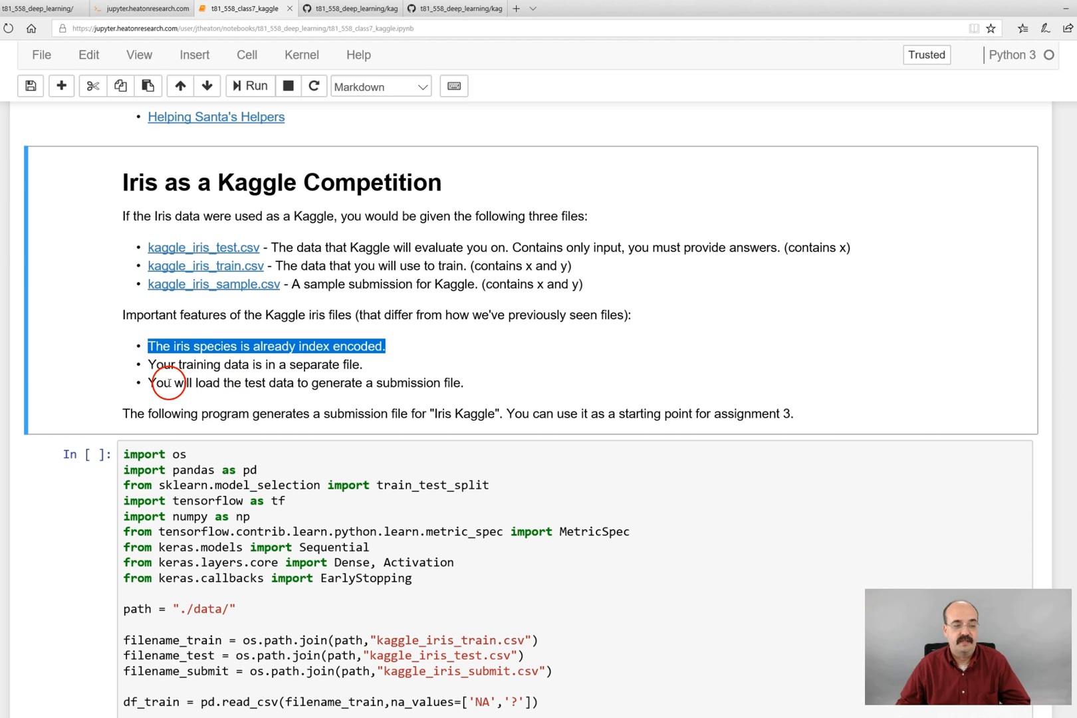
pyautogui.moveTo(475, 387)
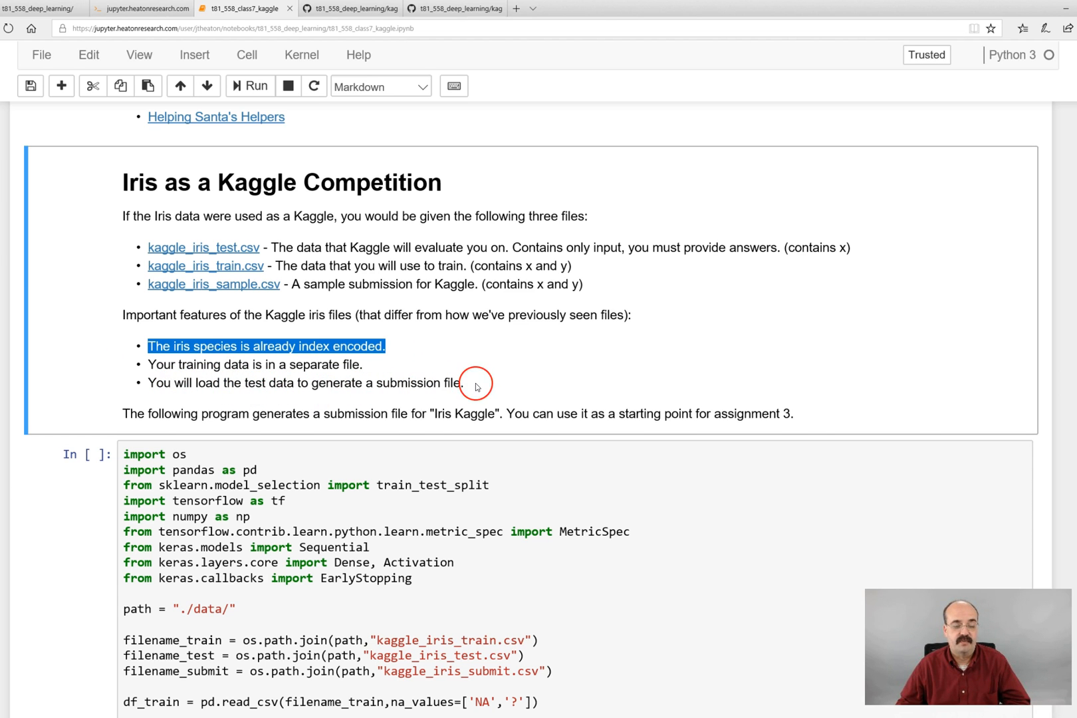
# Step: Bring the Iris Kaggle code cell with imports, file paths and feature encoding into view
pyautogui.scroll(-3)
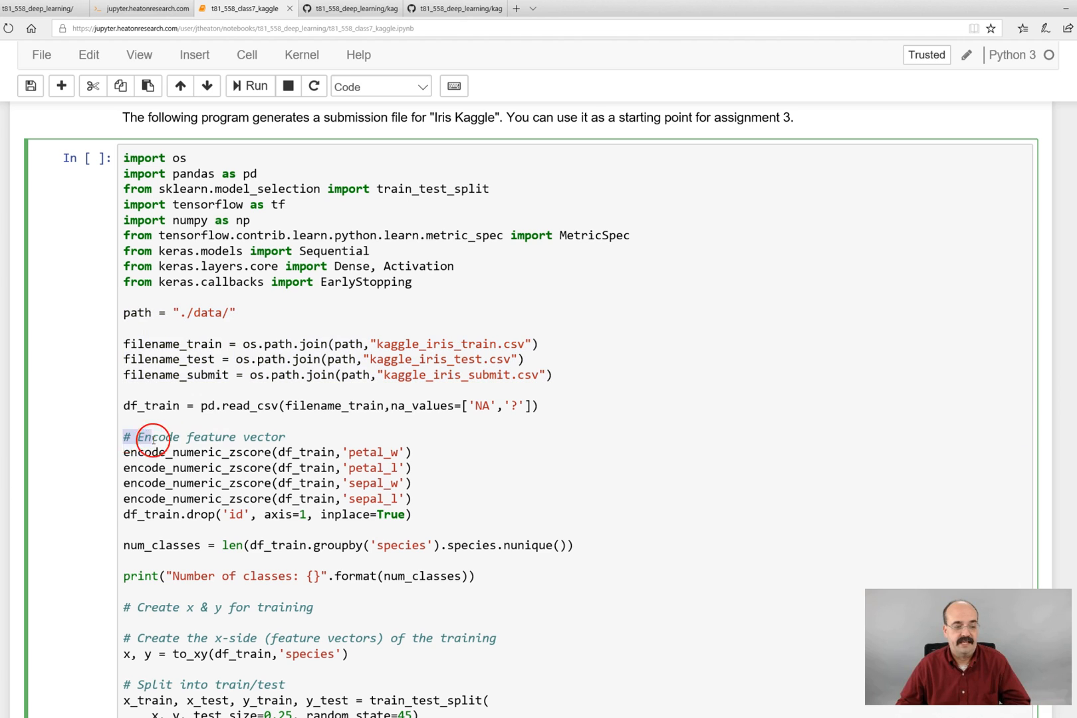
# Step: Review the training feature encoding lines and change the first Dense layer from 10 to 20 units
pyautogui.moveTo(151, 436); pyautogui.dragTo(500, 521)
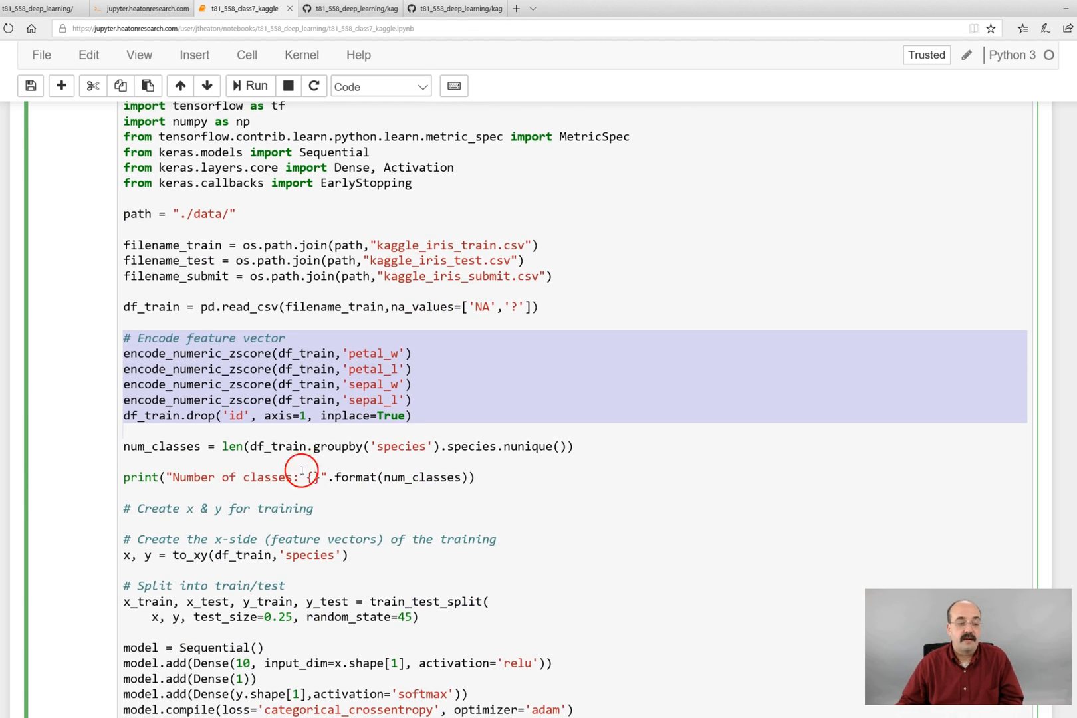
pyautogui.moveTo(395, 484)
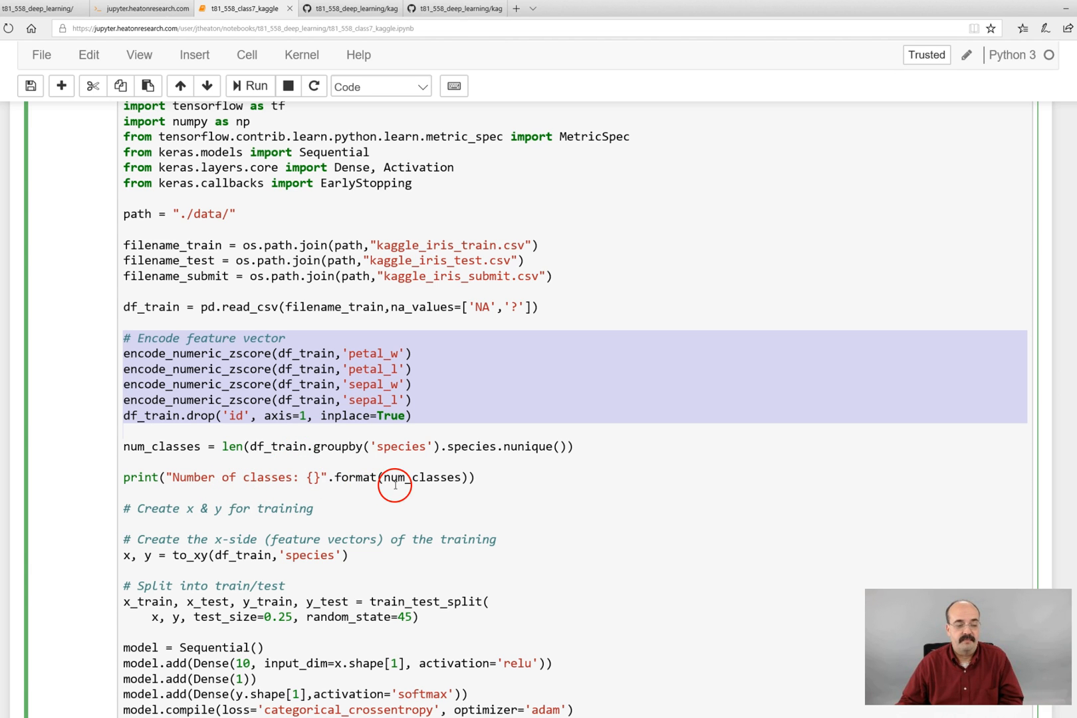
pyautogui.scroll(-3)
pyautogui.write('2')
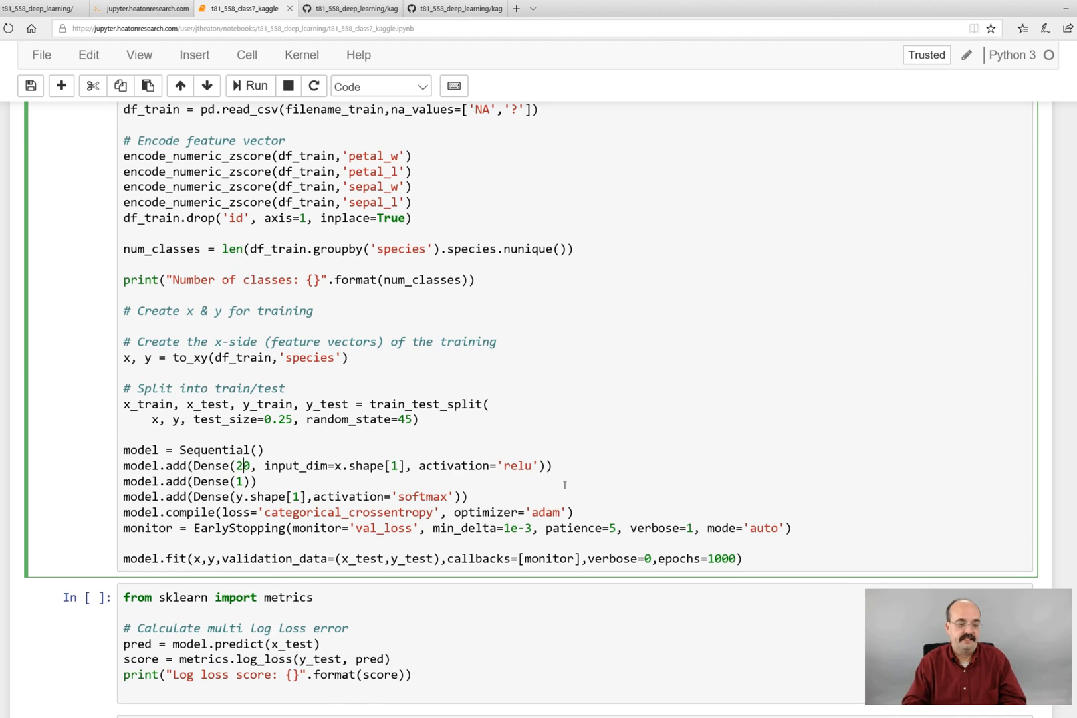
# Step: Change the second hidden Dense layer from 1 to 10 units and start the training cell
pyautogui.write('0')
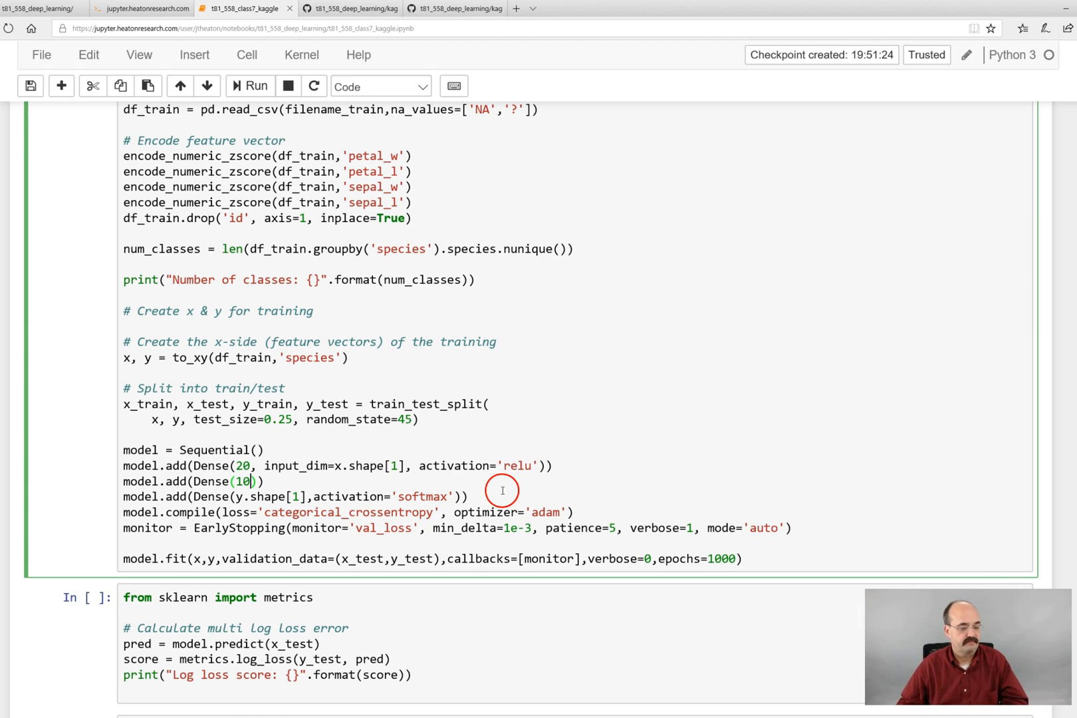
pyautogui.scroll(-3)
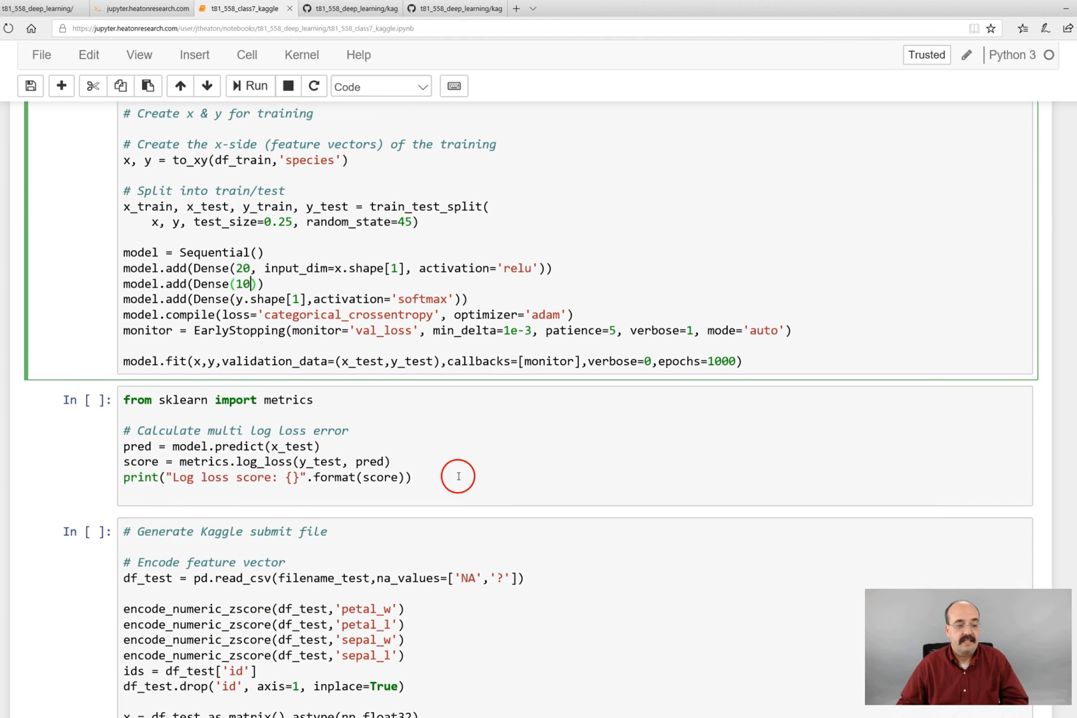
pyautogui.moveTo(354, 358)
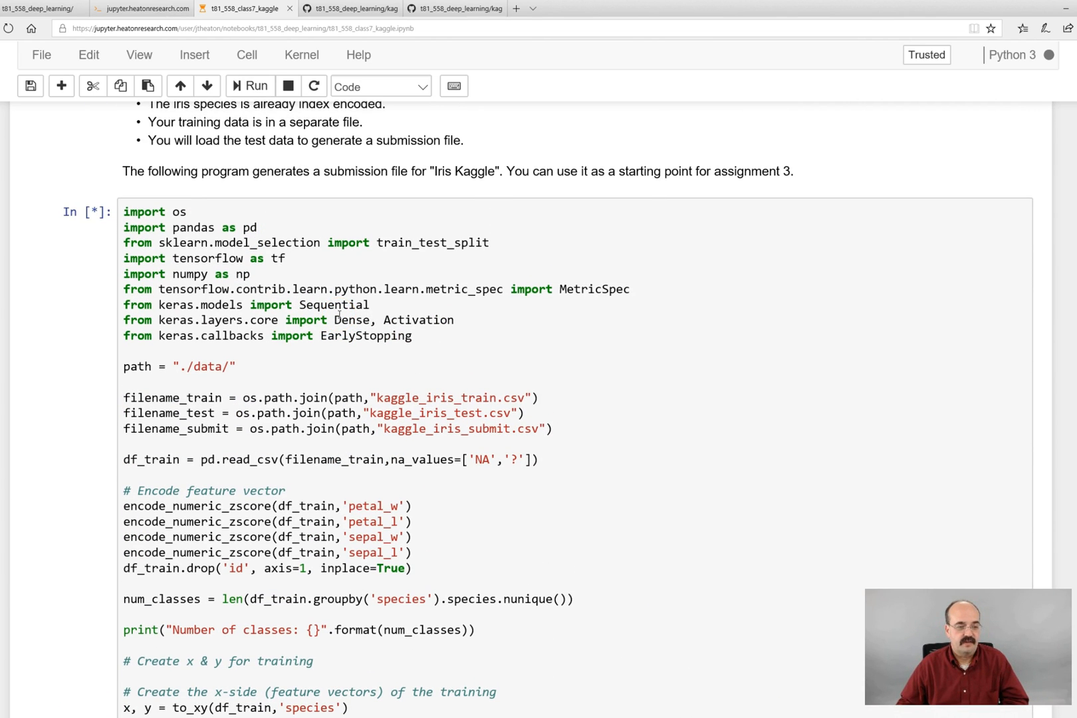
# Step: After early stopping at epoch 161, run the log loss cell to report about 0.0571
pyautogui.scroll(-3)
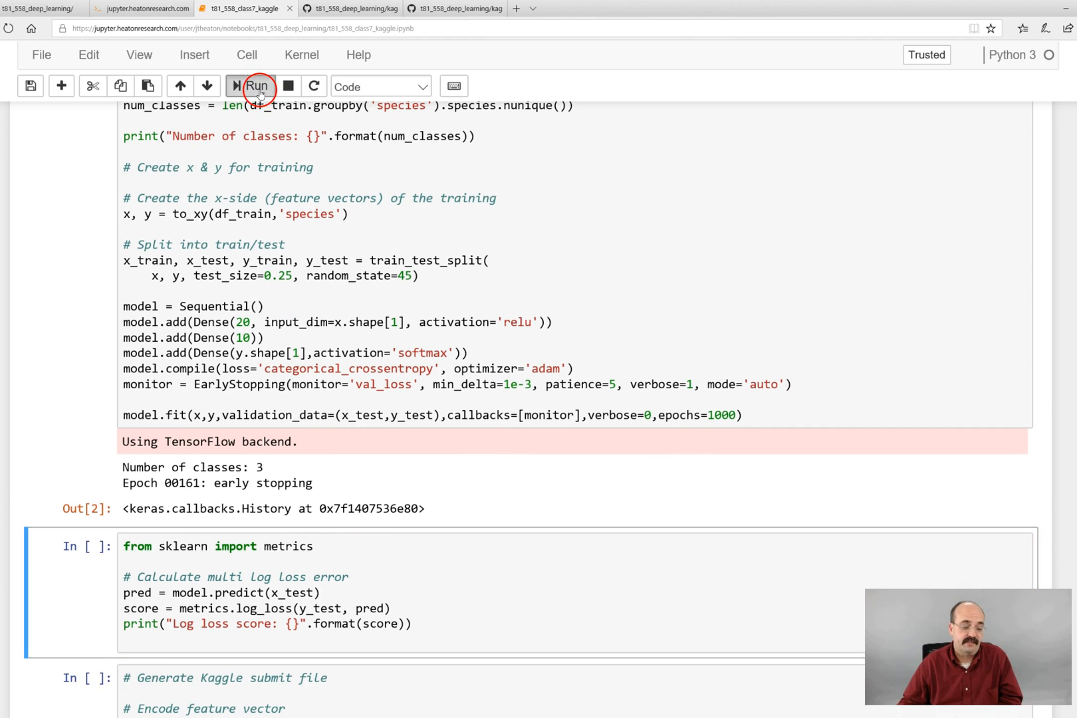
pyautogui.click(255, 87)
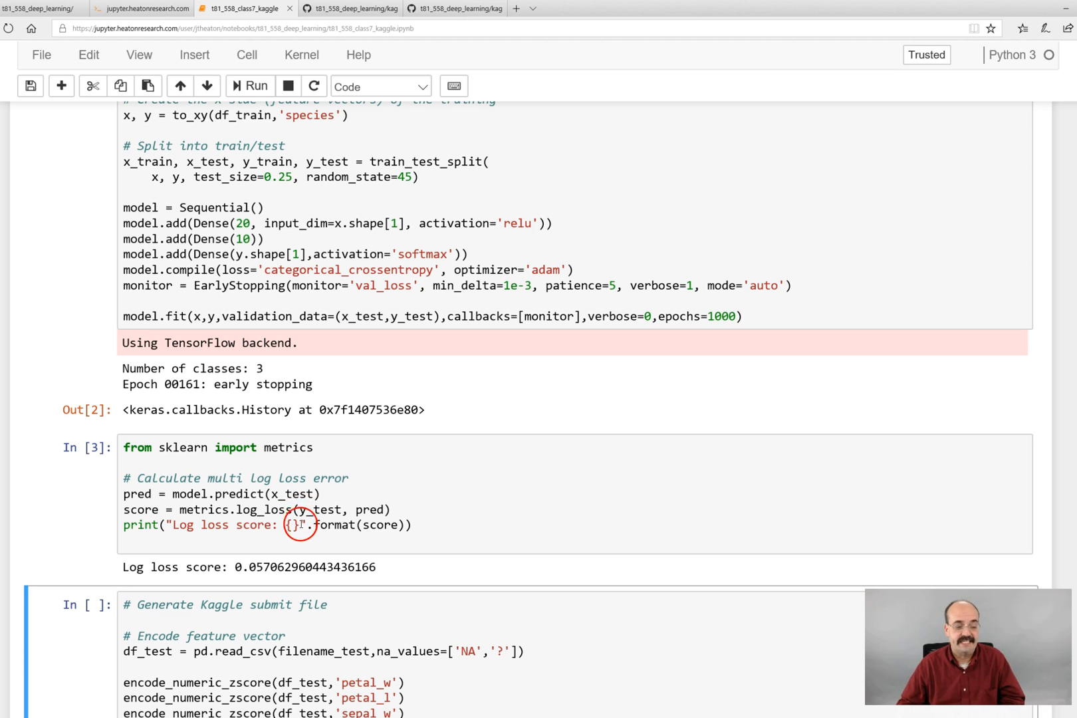
pyautogui.scroll(-3)
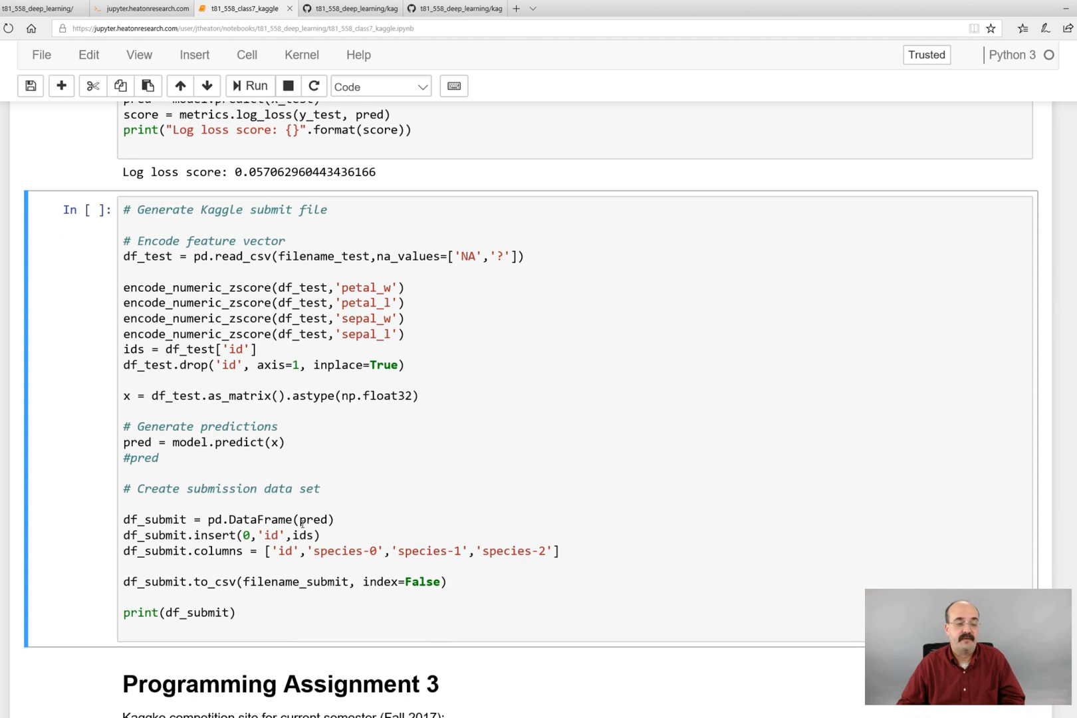
pyautogui.click(136, 294)
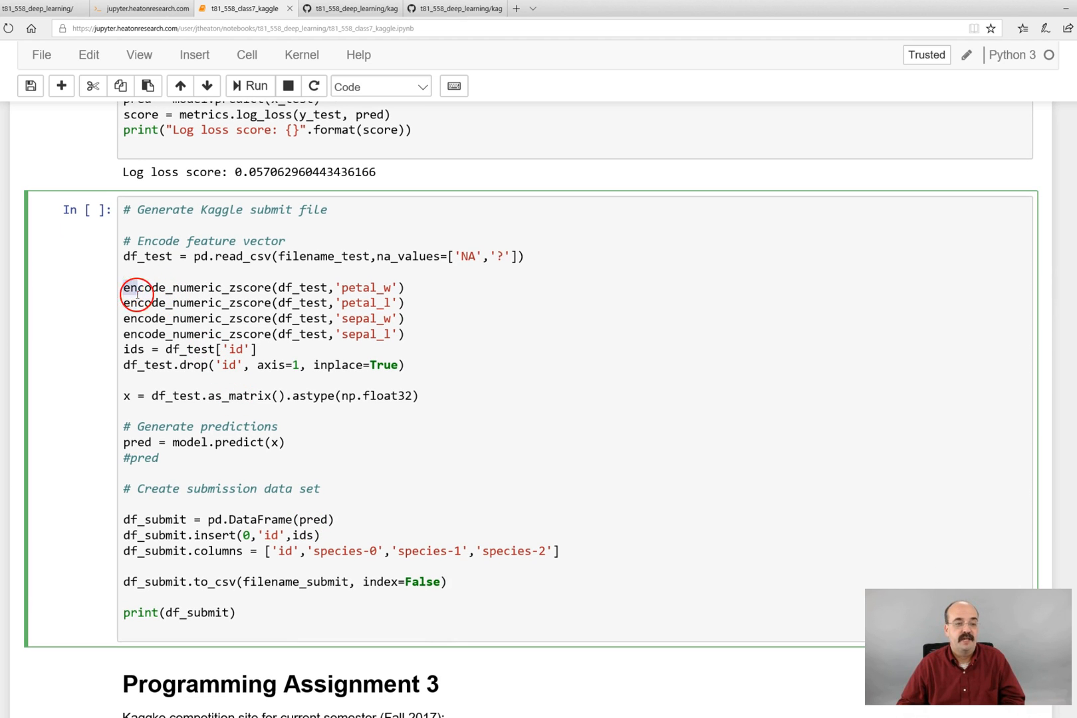
pyautogui.moveTo(128, 287); pyautogui.dragTo(395, 364)
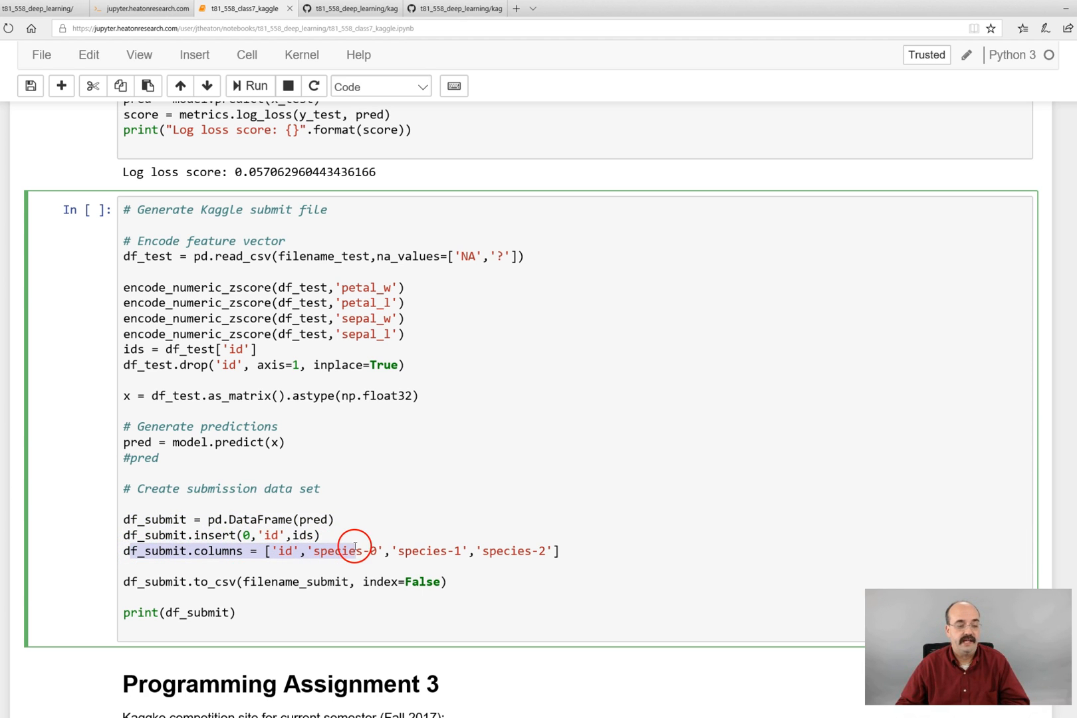
pyautogui.moveTo(355, 550); pyautogui.dragTo(498, 551)
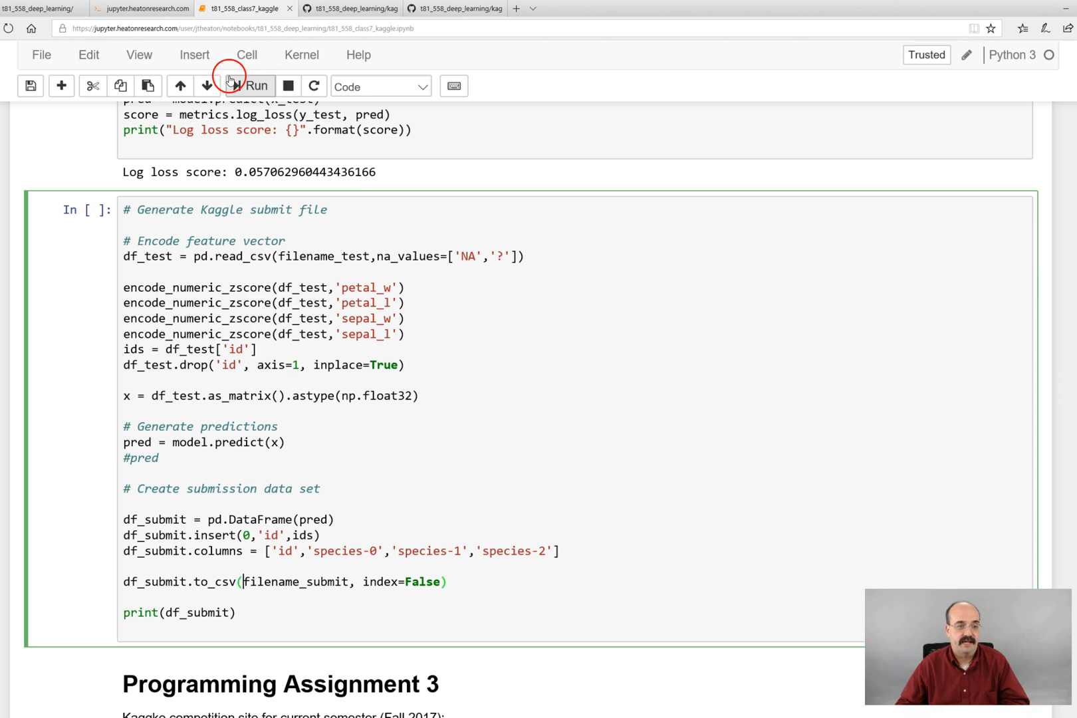
# Step: Run the submission cell to print per-id species probabilities, then rerun without column renaming
pyautogui.click(248, 85)
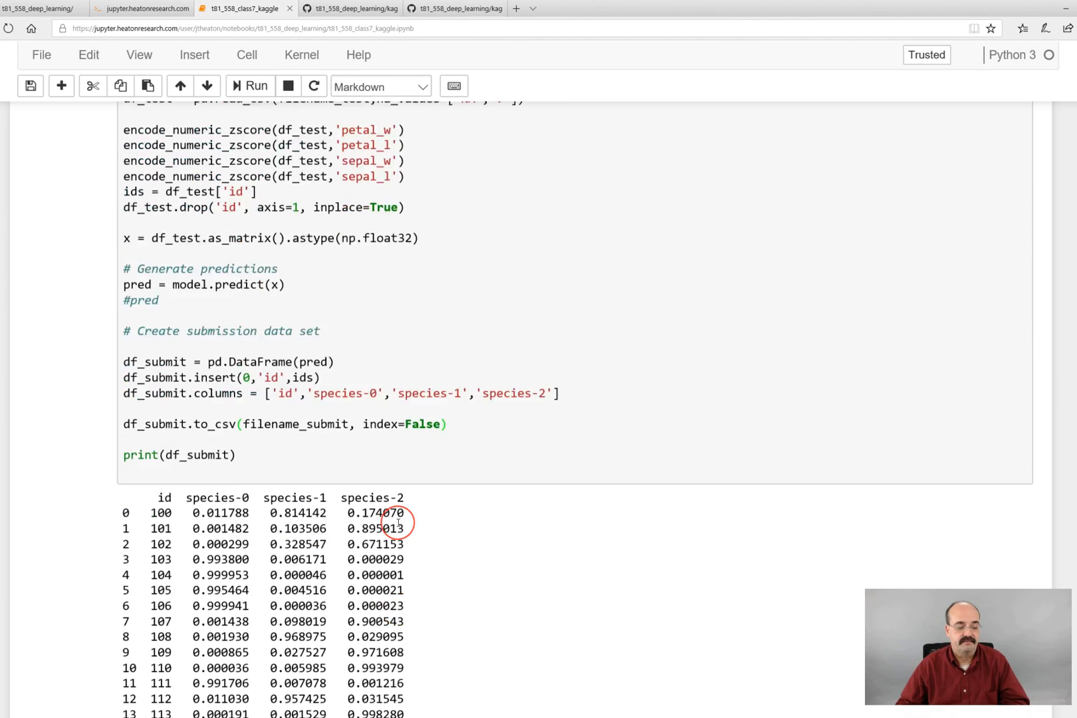
pyautogui.scroll(-3)
pyautogui.write('#')
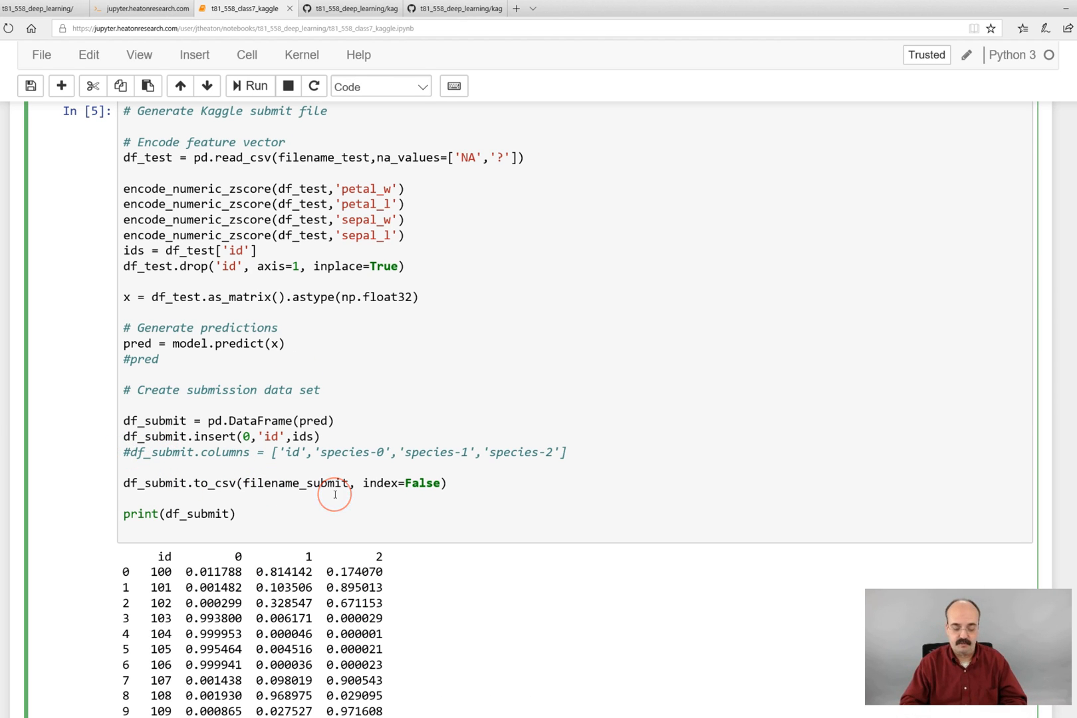
# Step: Restore the df_submit.columns line and rerun so columns read id, species-0, species-1, species-2
pyautogui.press('ctrl+s')
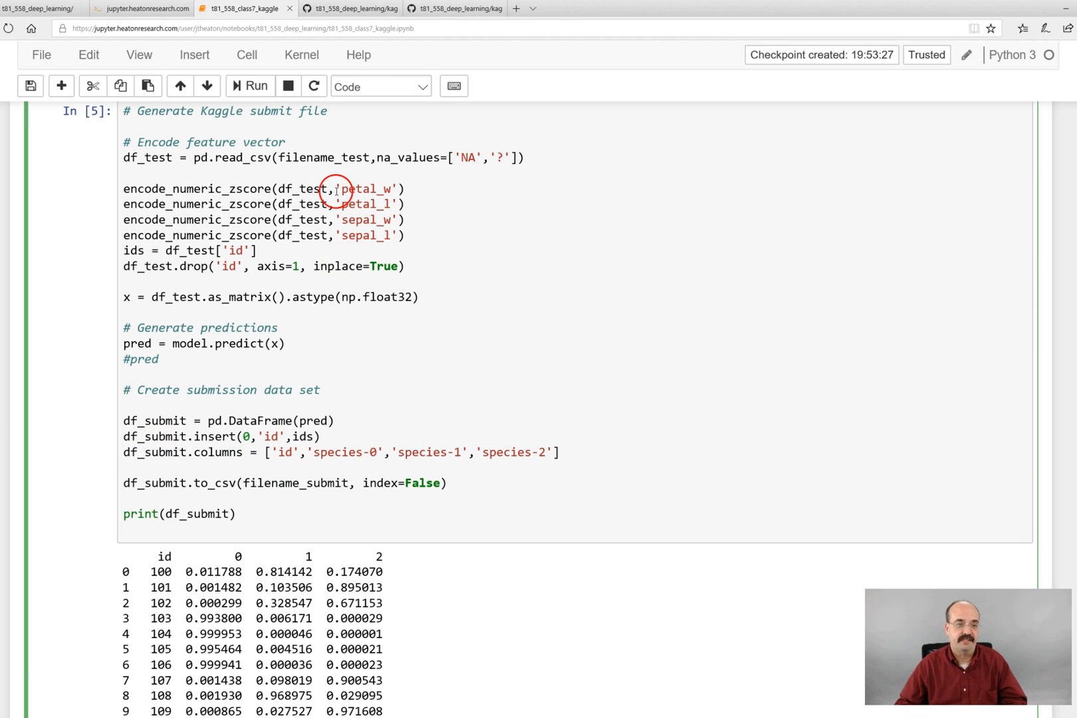
pyautogui.click(249, 86)
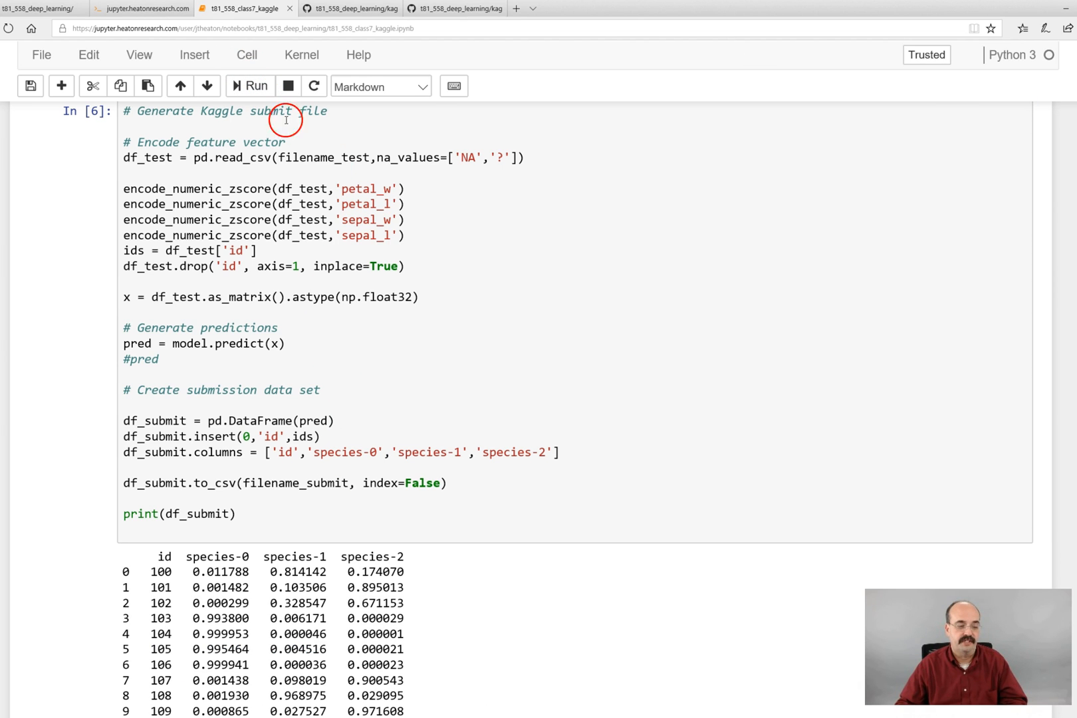
pyautogui.moveTo(589, 404)
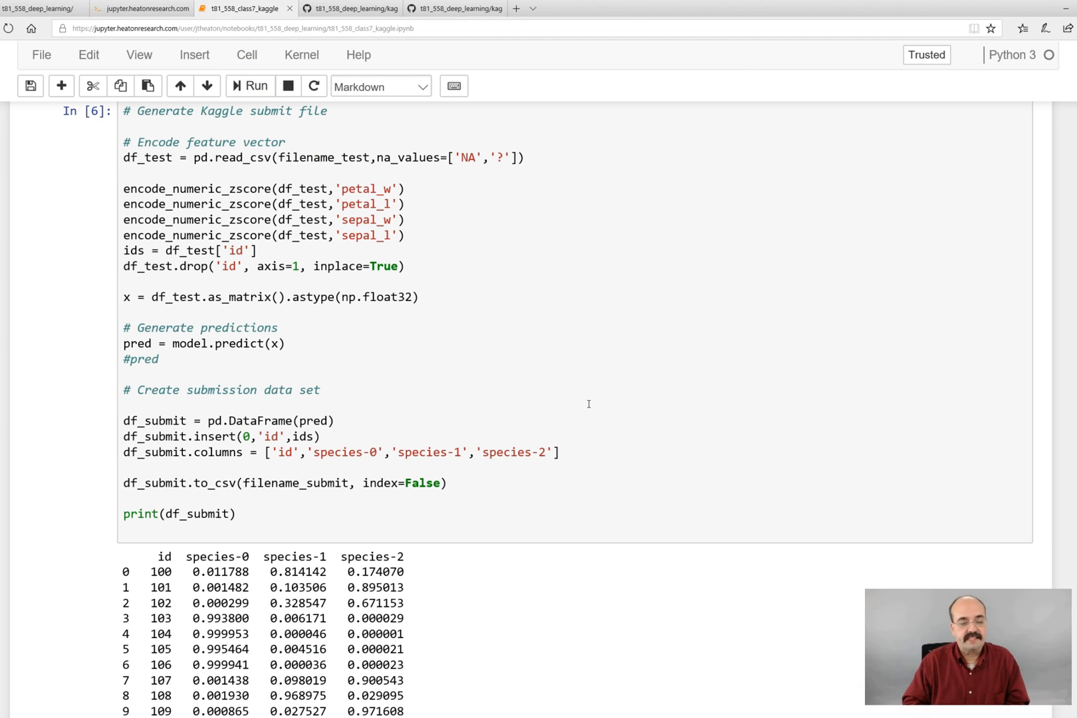